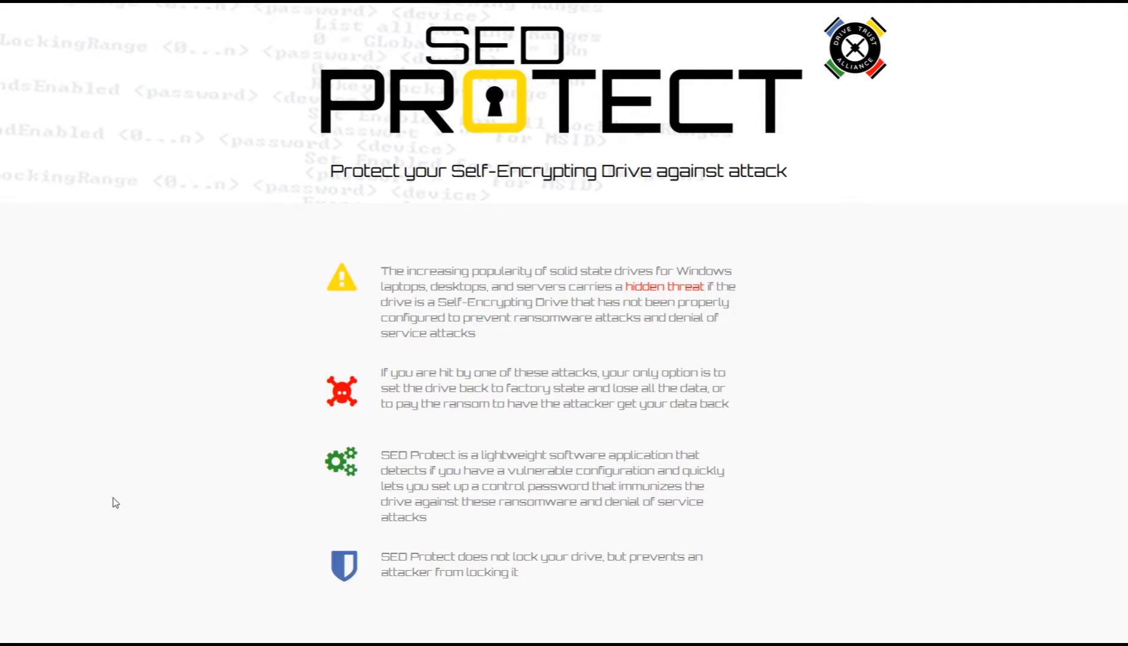
{"action": "mouse_move", "coordinate": [122, 488]}
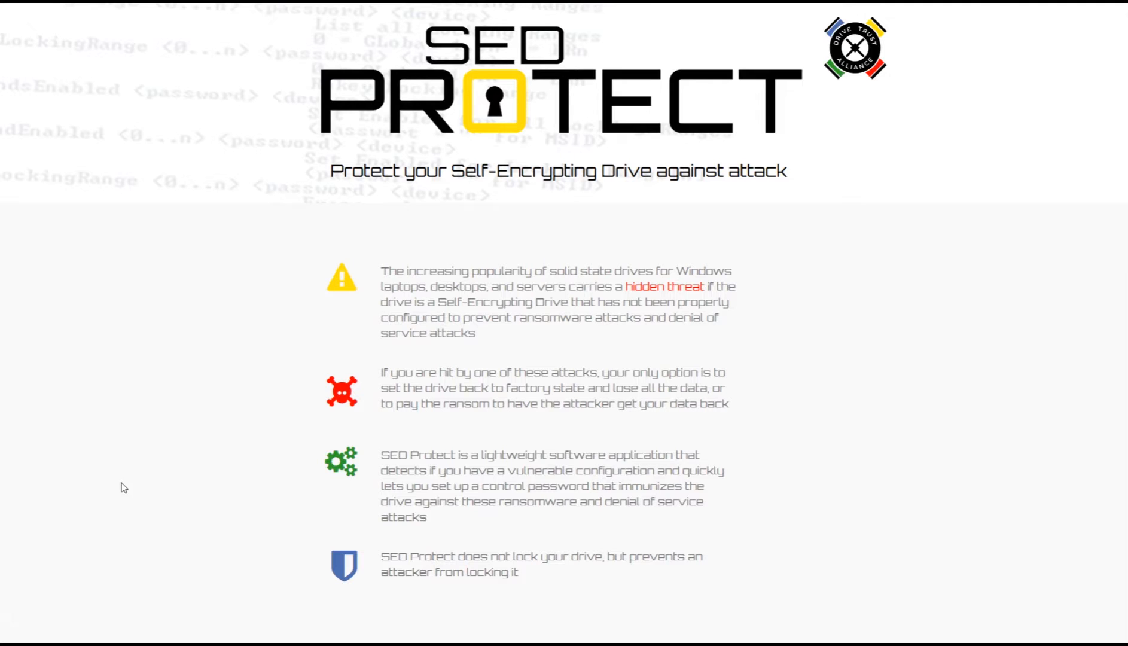
Step: Scroll to Downloads and download the Windows executable sedprotect.exe
{"action": "scroll", "scroll_direction": "down", "scroll_amount": 3}
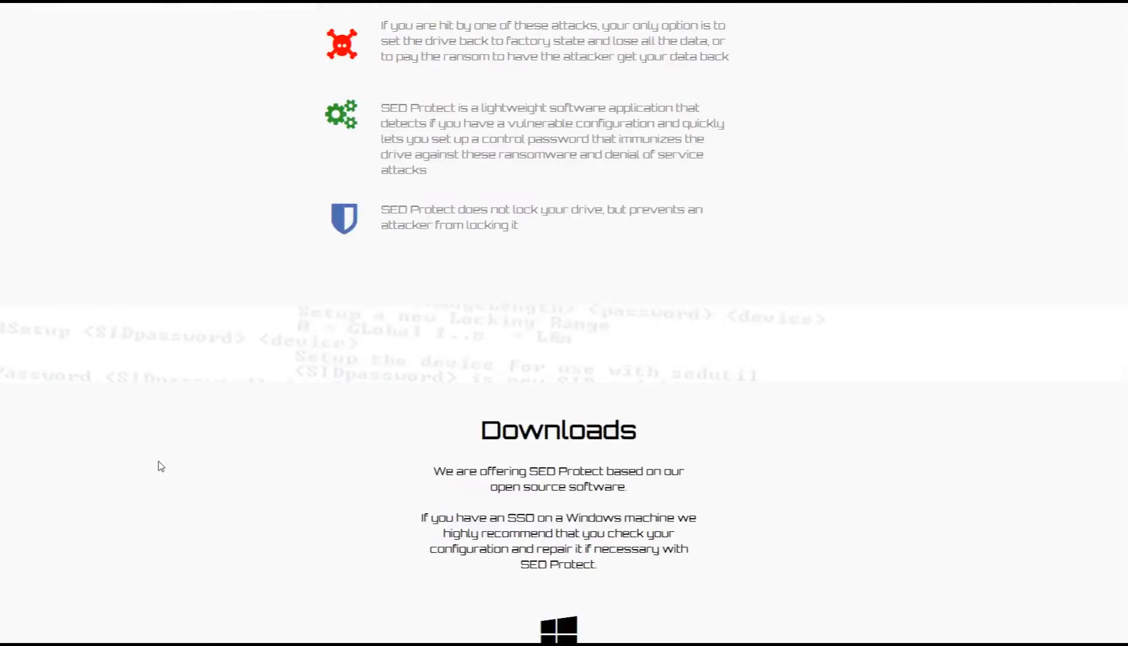
{"action": "scroll", "scroll_direction": "down", "scroll_amount": 3}
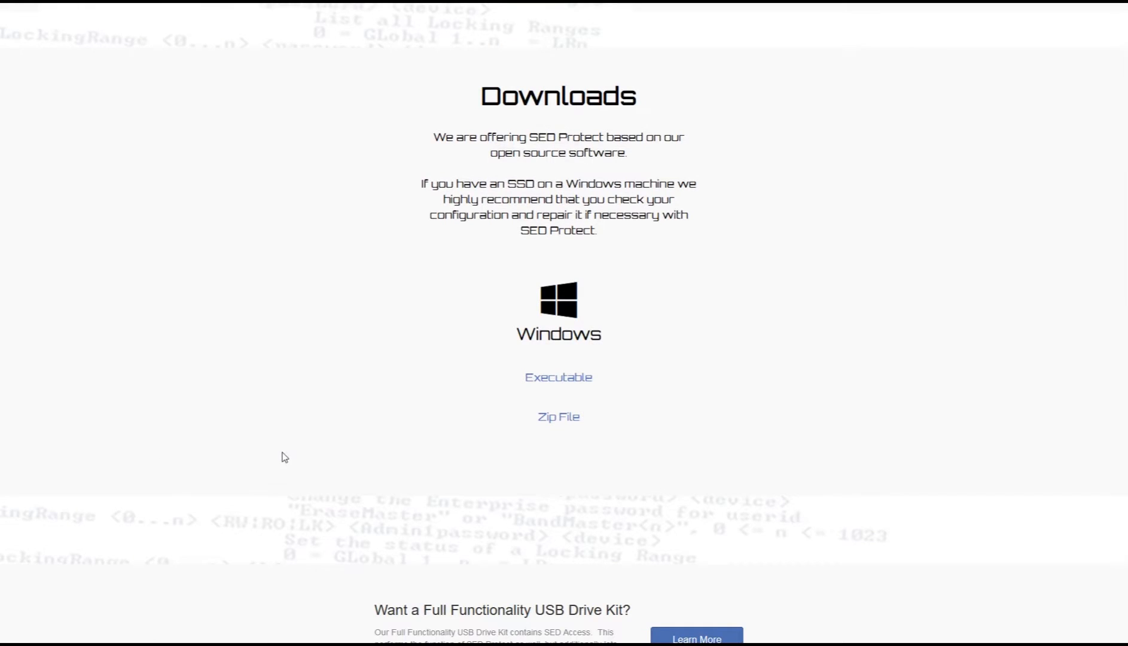
{"action": "left_click", "coordinate": [557, 377]}
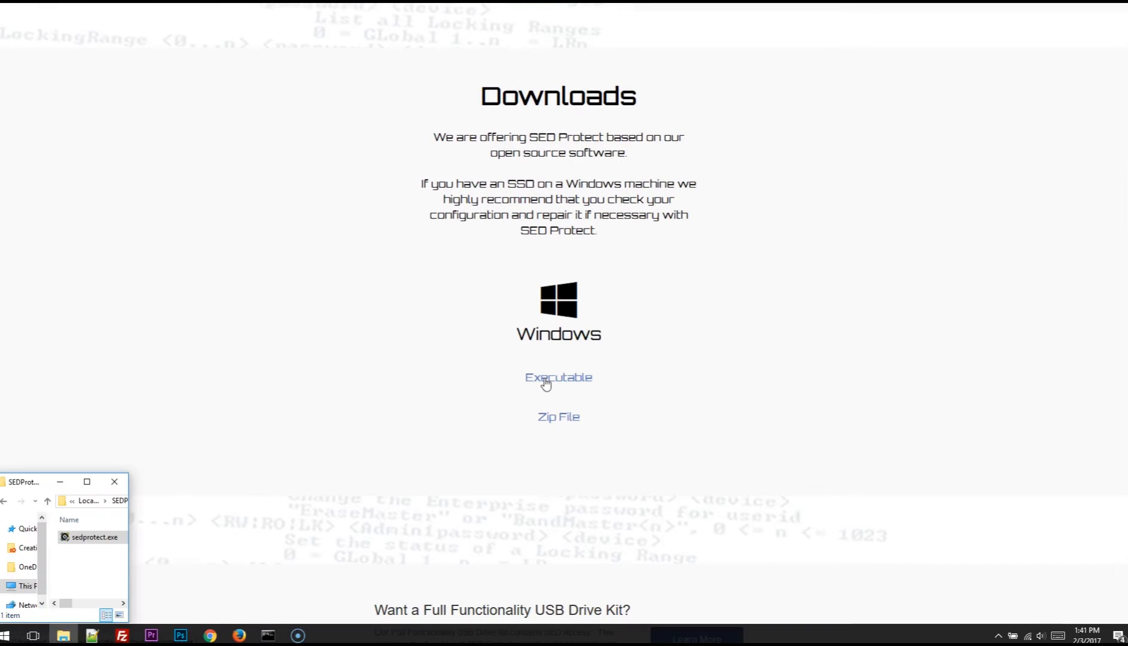
Step: Run sedprotect.exe, protect the Micron PhysicalDrive1 with a new password, then close the tool
{"action": "left_click", "coordinate": [93, 537]}
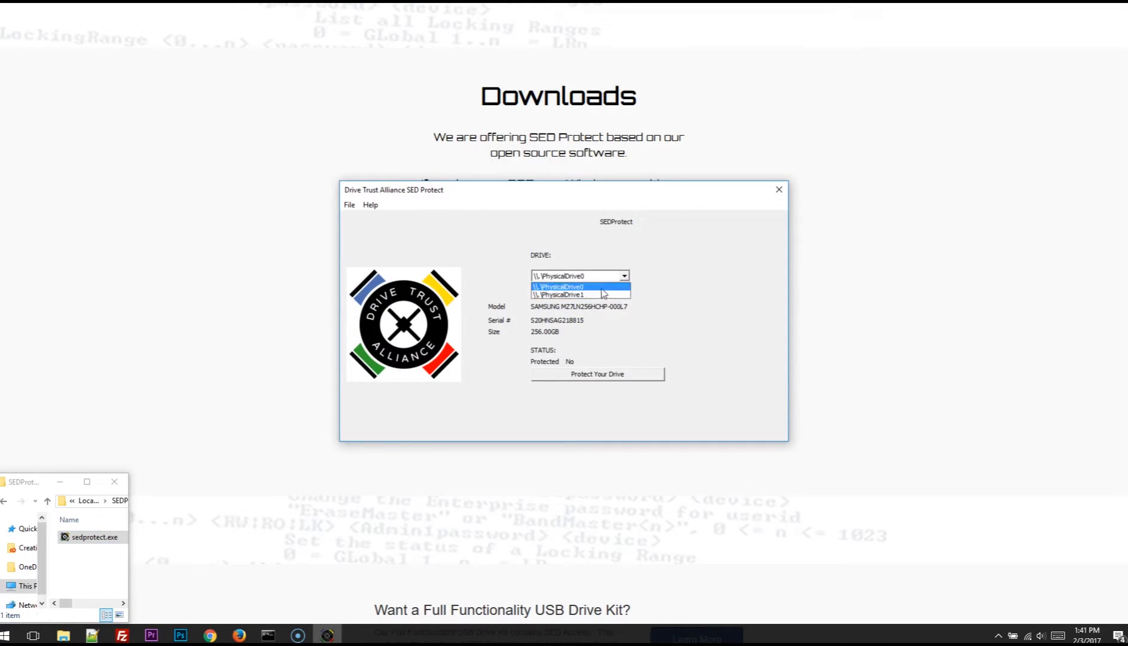
{"action": "left_click", "coordinate": [579, 294]}
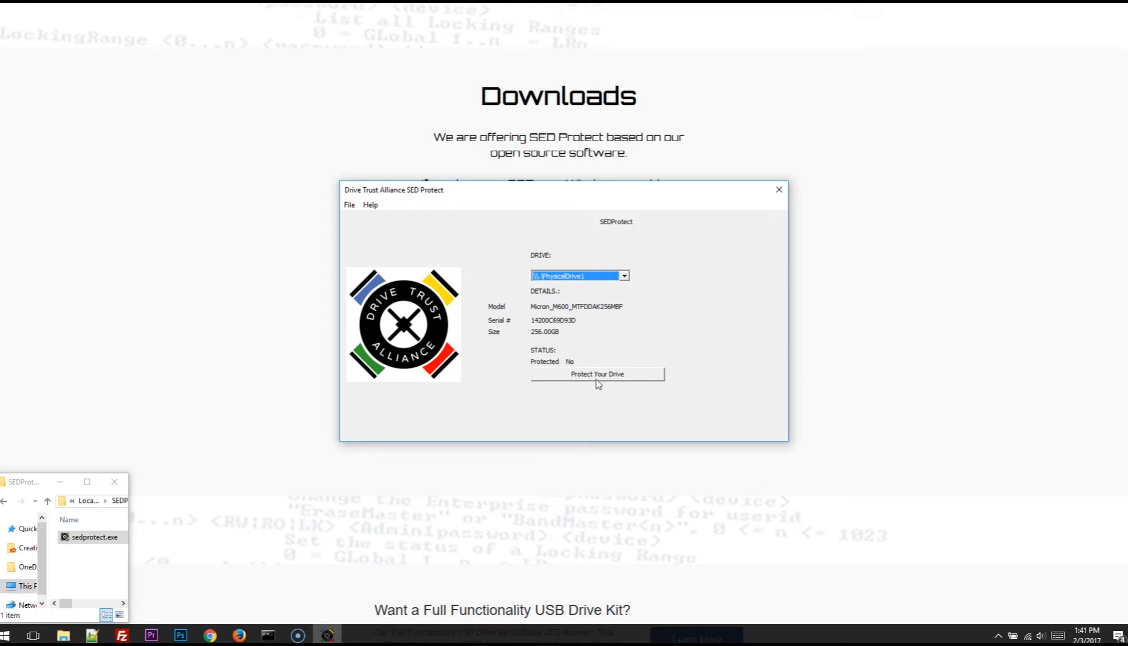
{"action": "left_click", "coordinate": [596, 374]}
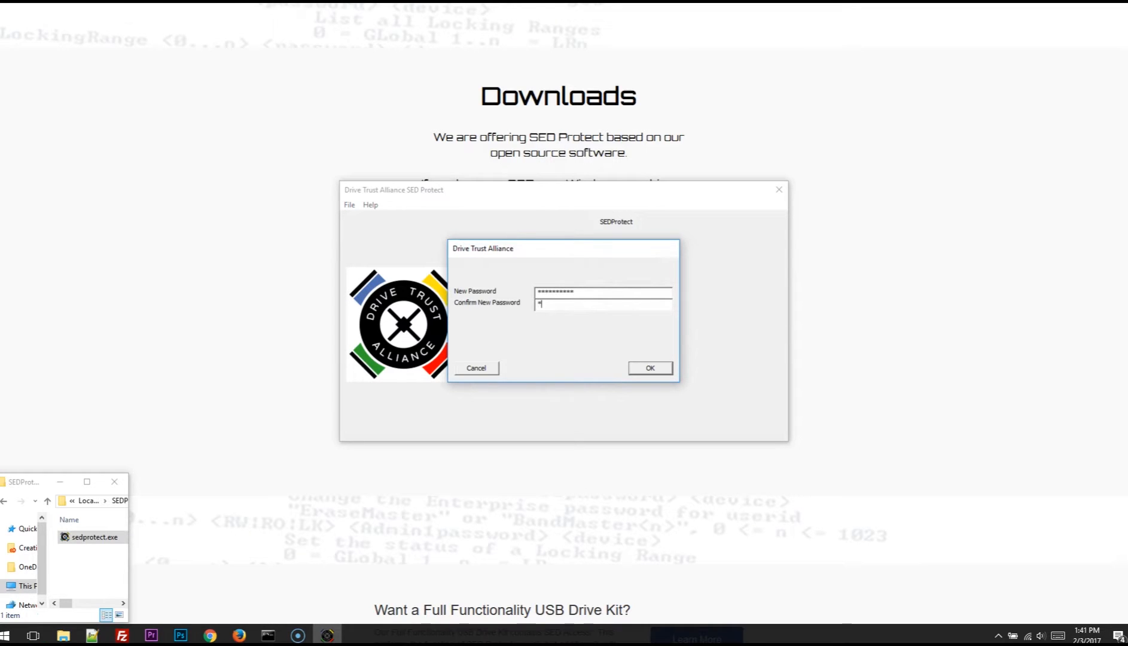
{"action": "left_click", "coordinate": [649, 367]}
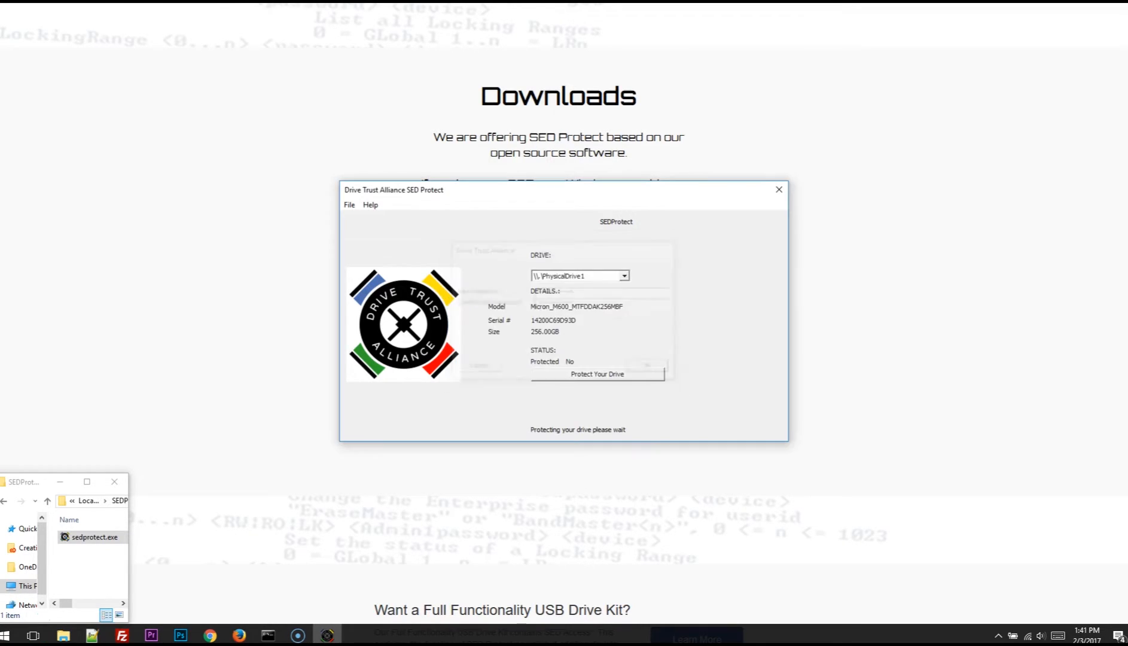
{"action": "left_click", "coordinate": [596, 373]}
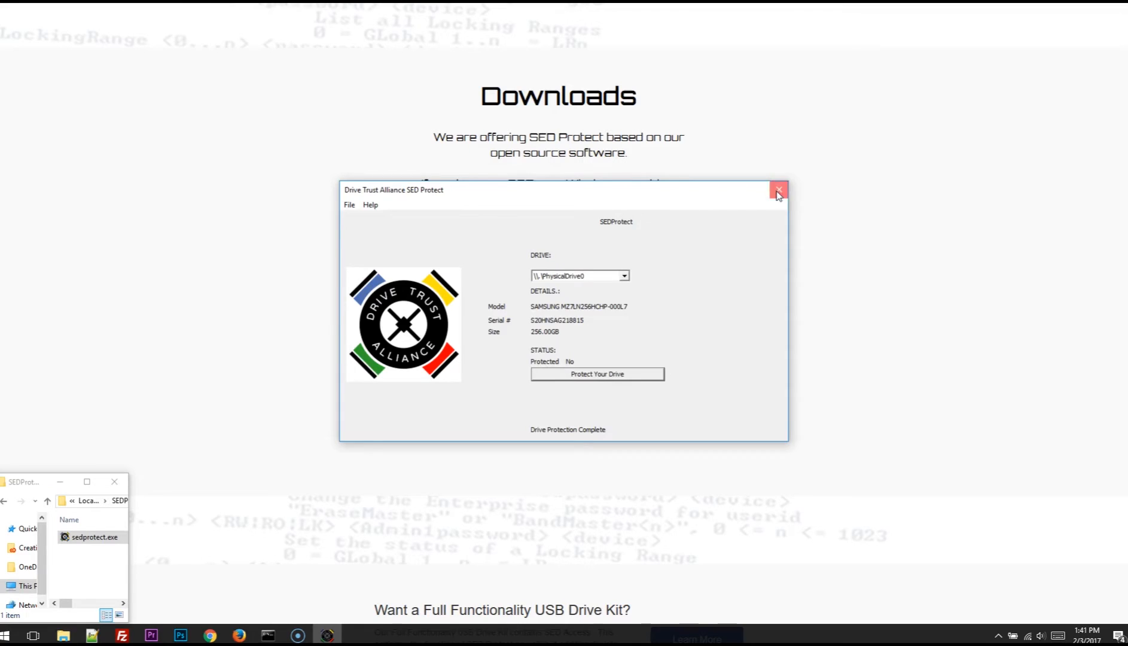
{"action": "left_click", "coordinate": [778, 191]}
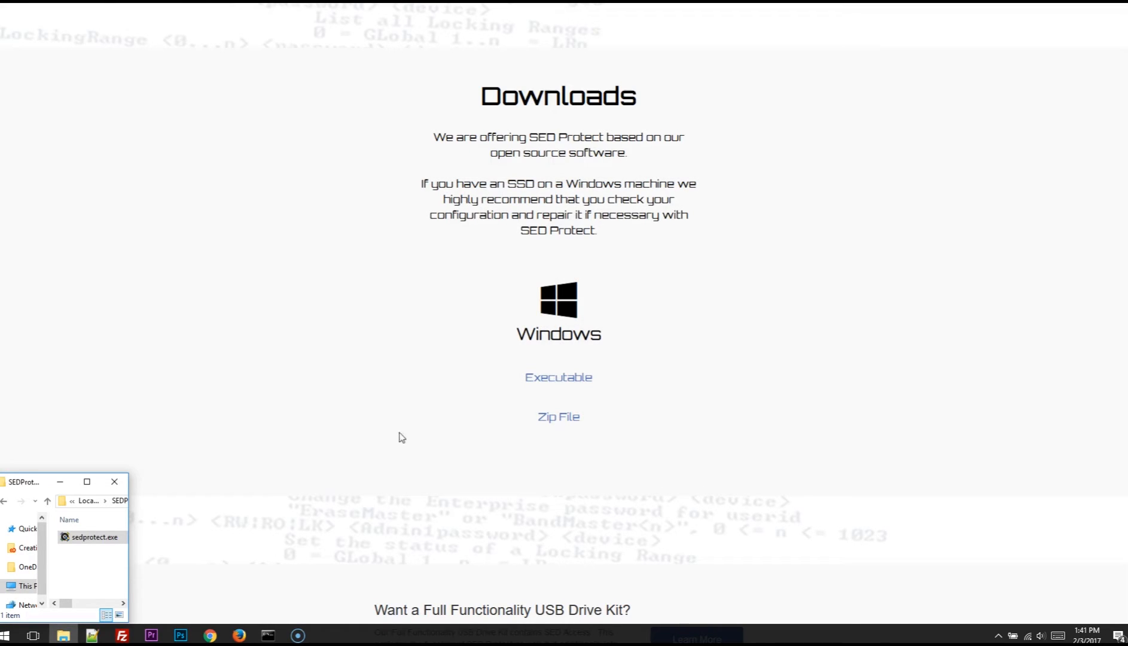
{"action": "left_click", "coordinate": [92, 537]}
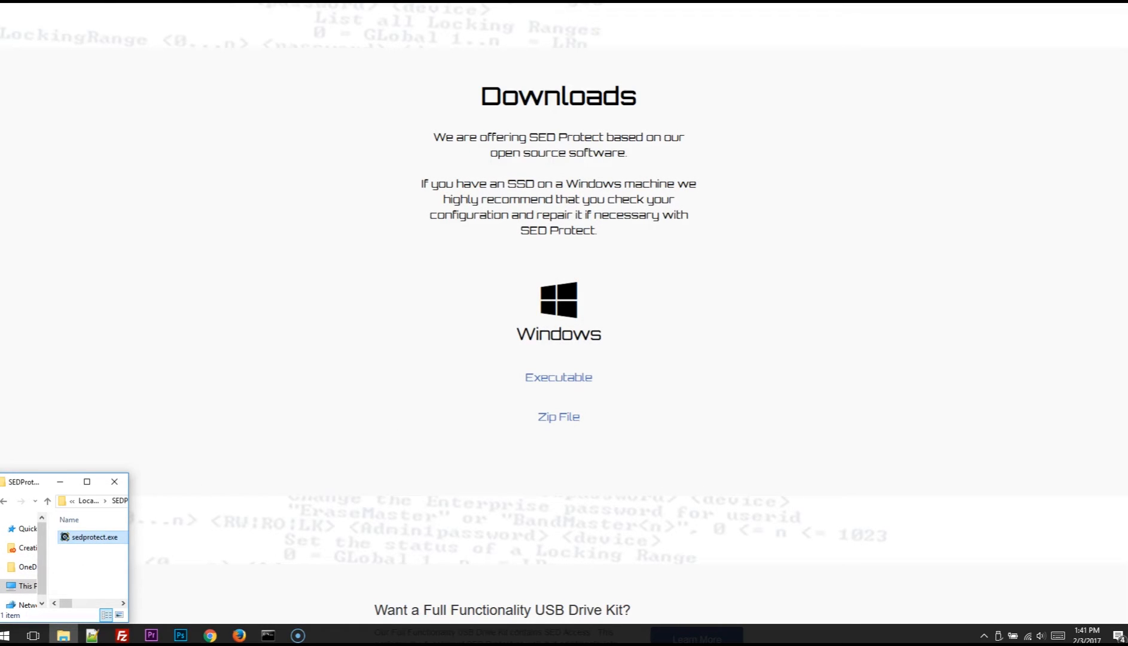
Step: Reopen sedprotect.exe, see the Seagate drive reported as Not Opal, and close it
{"action": "double_click", "coordinate": [95, 536]}
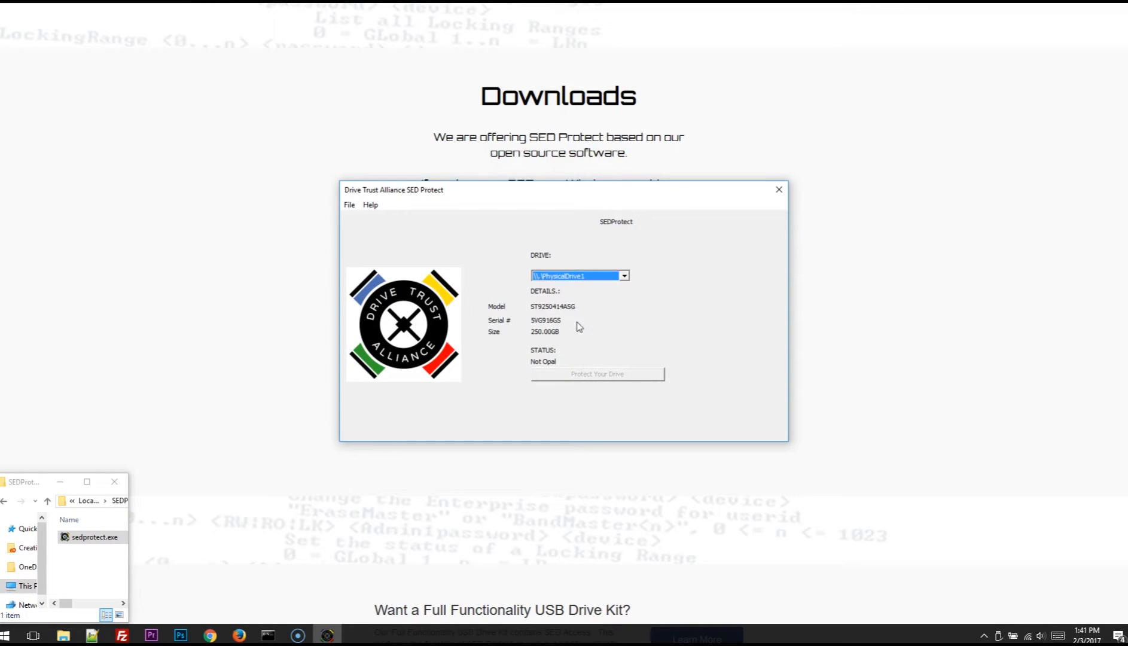
{"action": "mouse_move", "coordinate": [536, 372]}
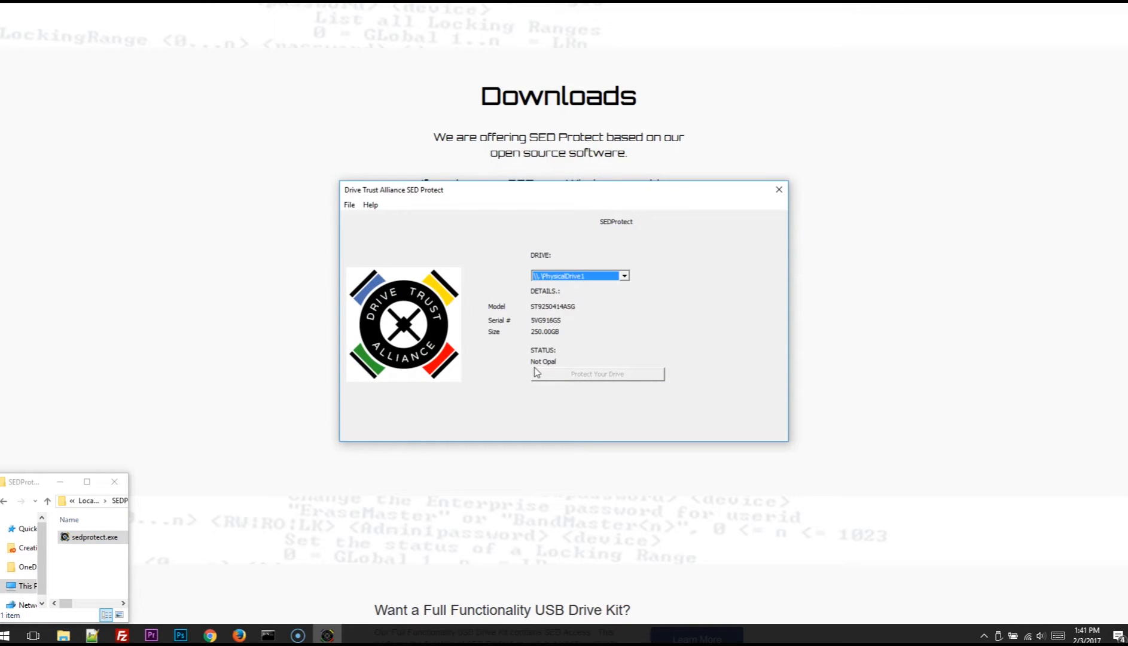
{"action": "mouse_move", "coordinate": [535, 401]}
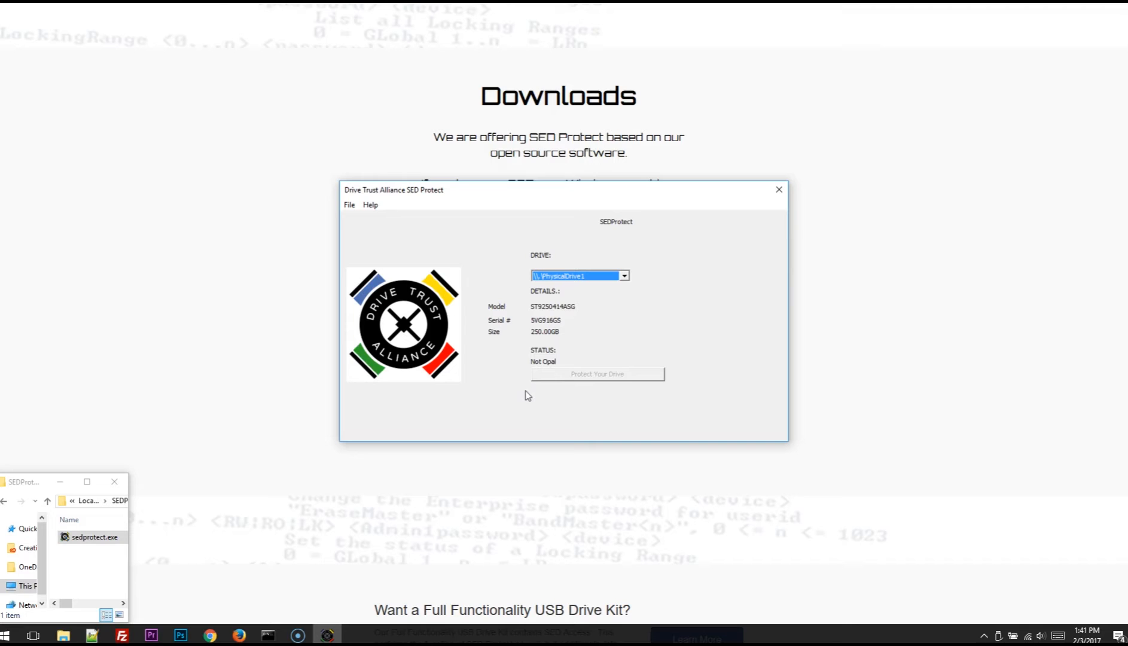
{"action": "left_click", "coordinate": [777, 189]}
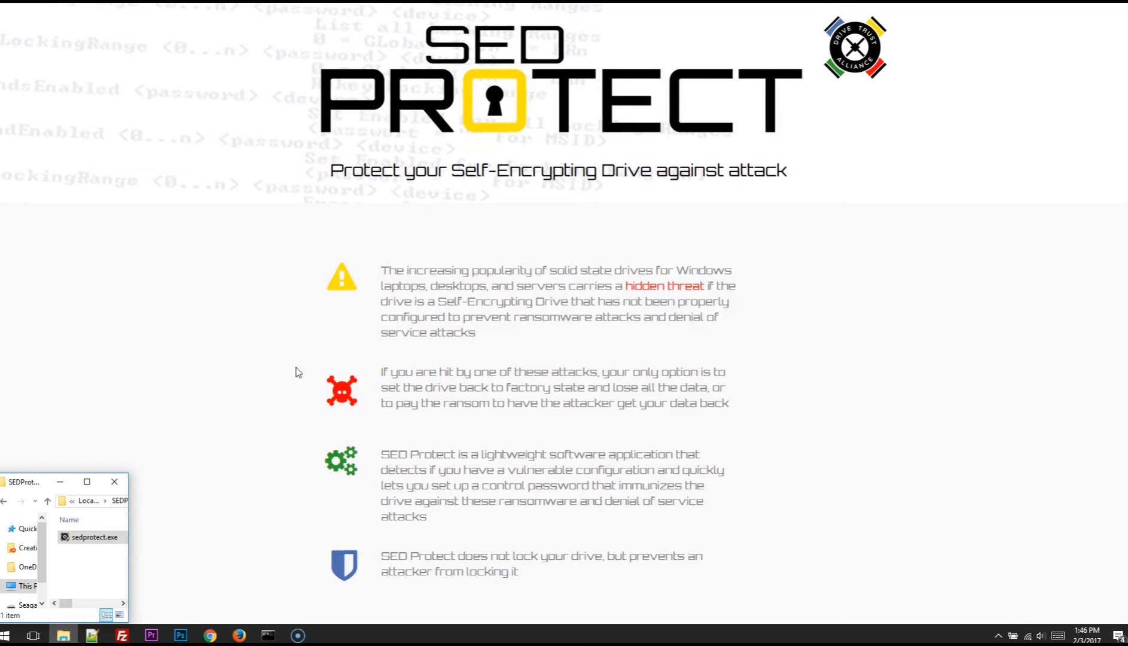
Step: Scroll past Downloads to the 'Want a Full Functionality USB Drive Kit?' section
{"action": "scroll", "scroll_direction": "down", "scroll_amount": 3}
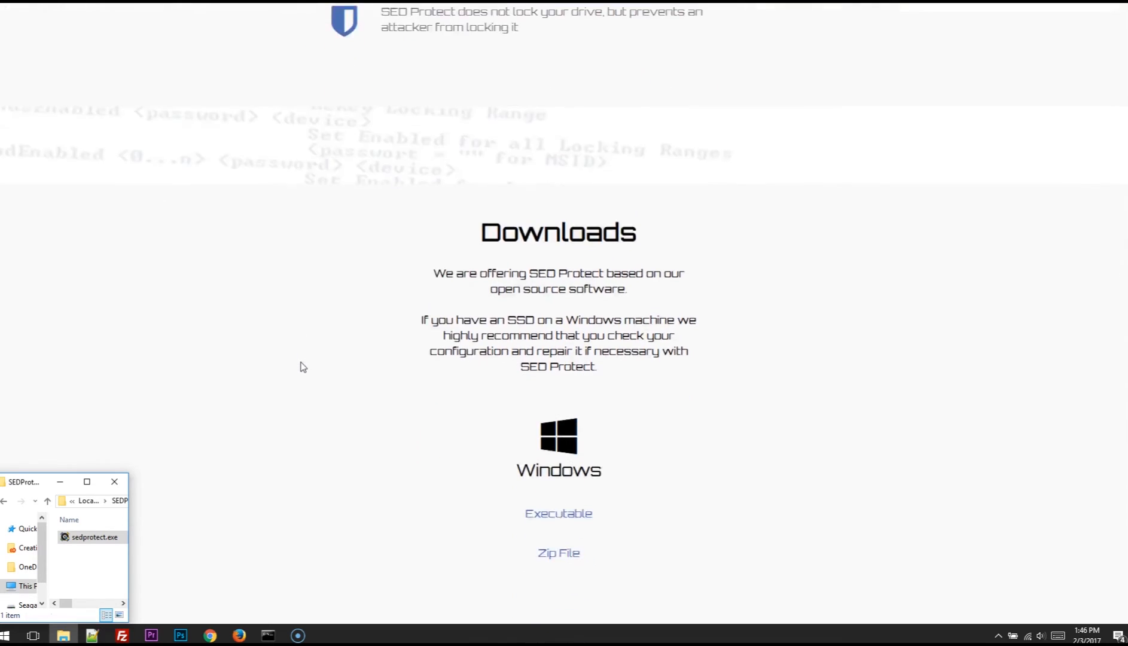
{"action": "scroll", "scroll_direction": "down", "scroll_amount": 3}
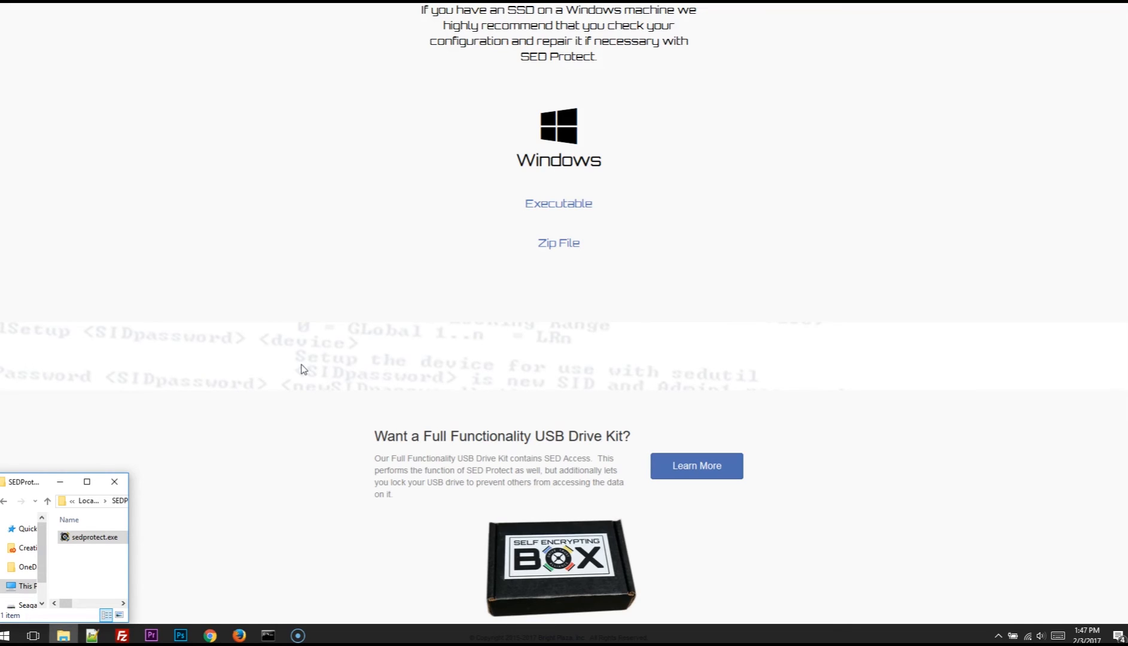
{"action": "mouse_move", "coordinate": [261, 389]}
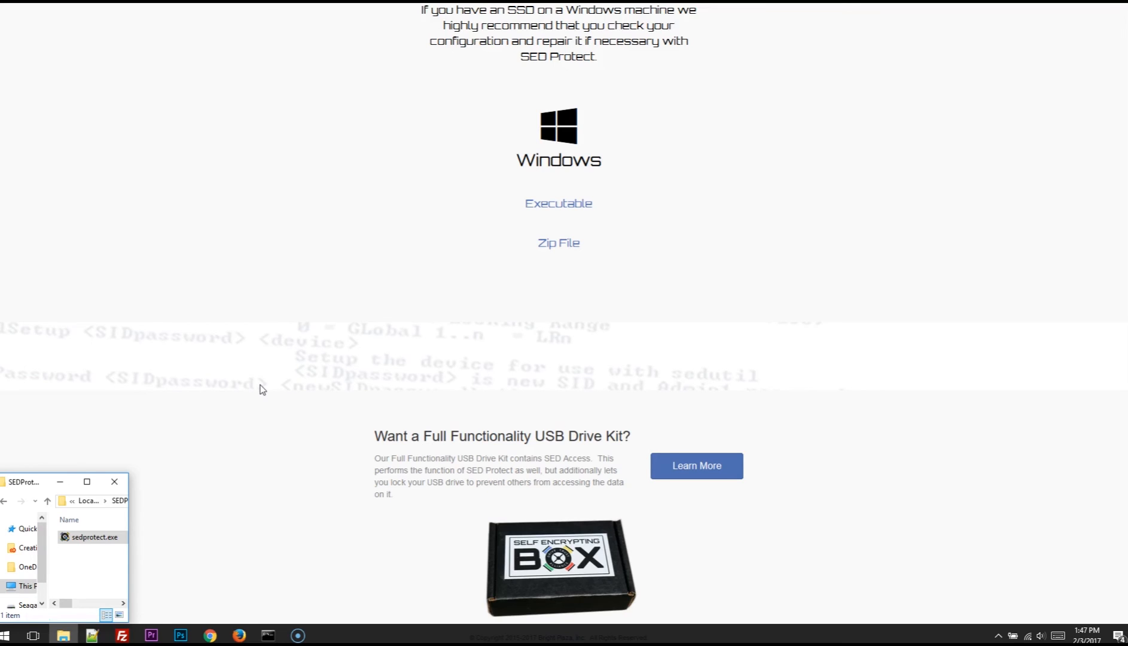